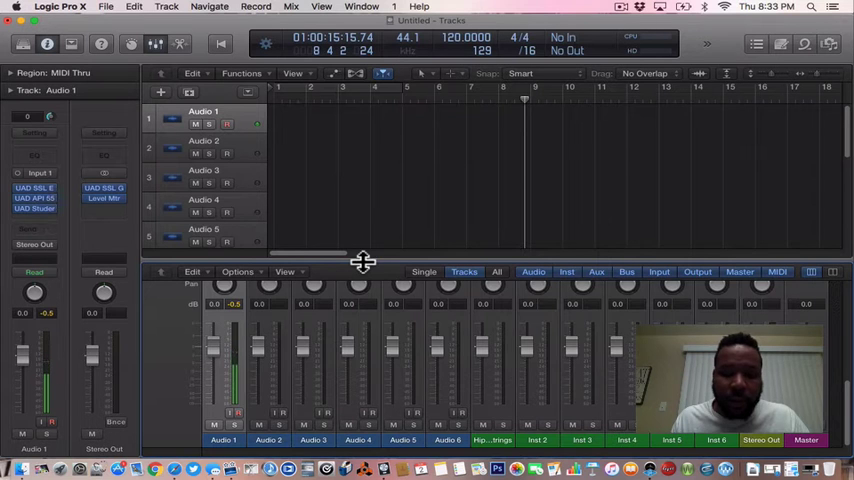
# - Show the full mixer so the Audio 1 UAD SSL E Channel Strip can be opened
pyautogui.press('x')
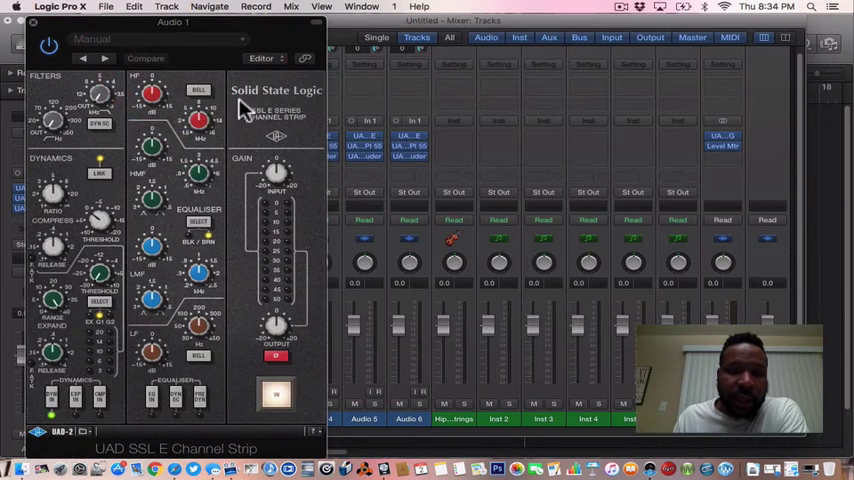
pyautogui.moveTo(318, 30)
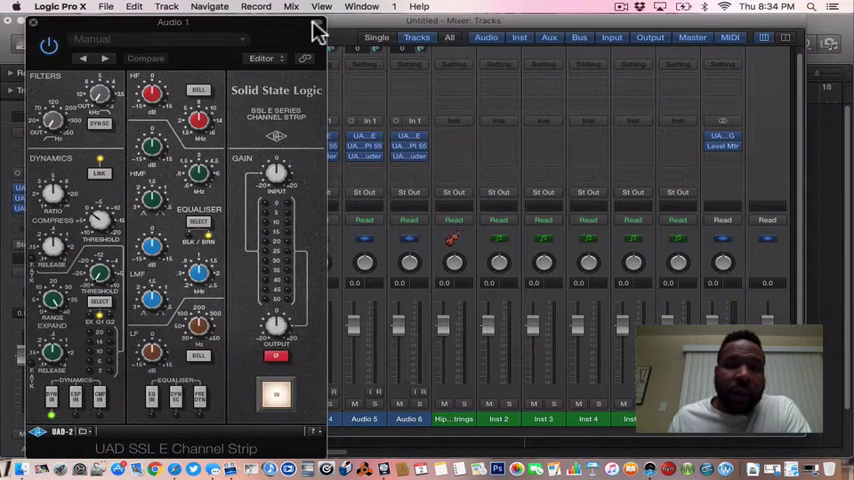
# - Close the SSL E Channel Strip window, leaving the mixer with UAD inserts visible
pyautogui.click(22, 22)
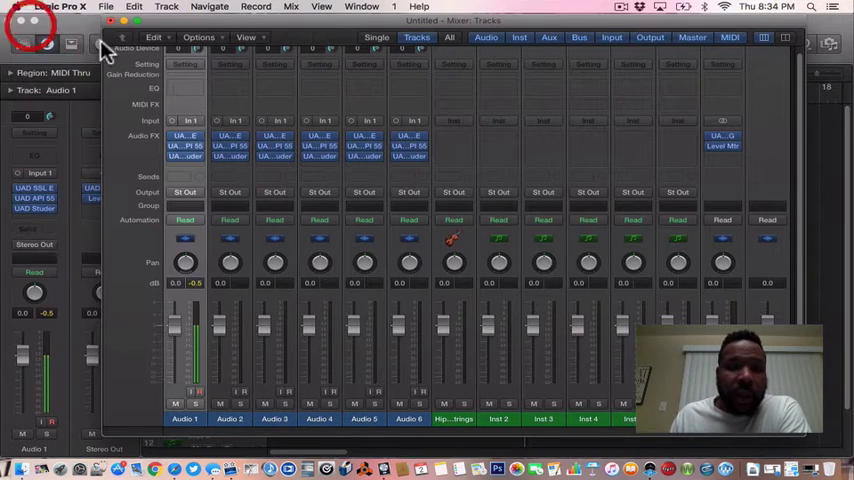
pyautogui.moveTo(204, 168)
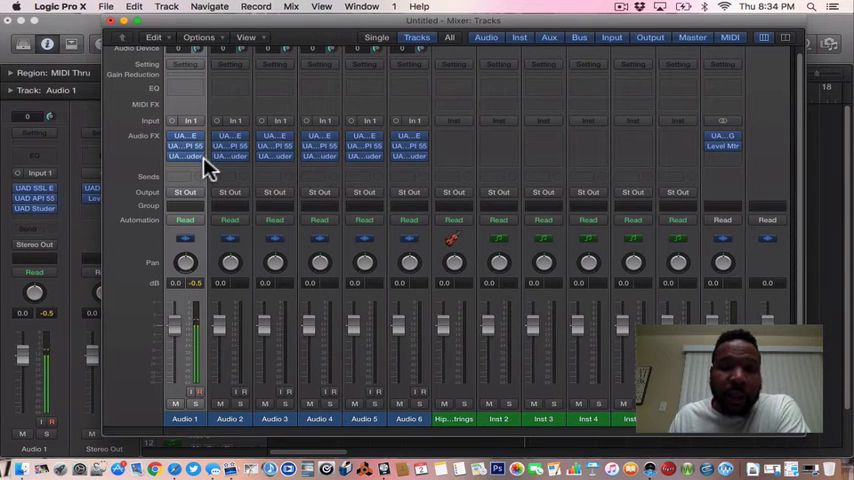
pyautogui.moveTo(200, 164)
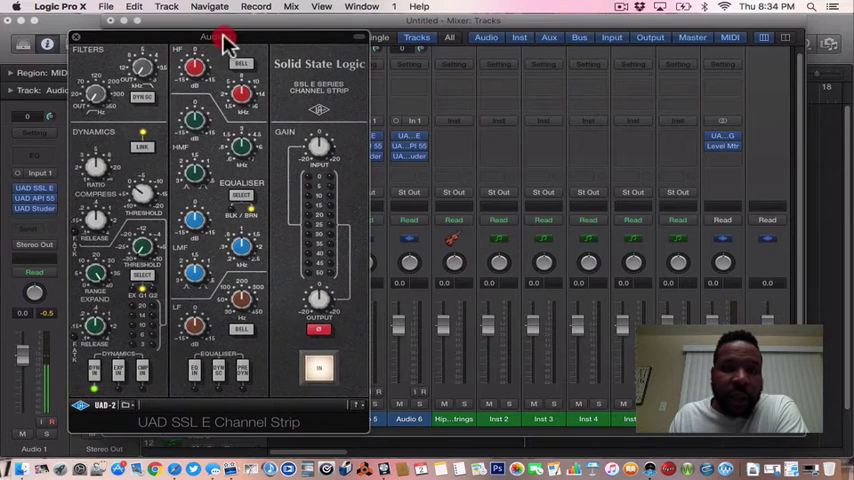
pyautogui.click(76, 36)
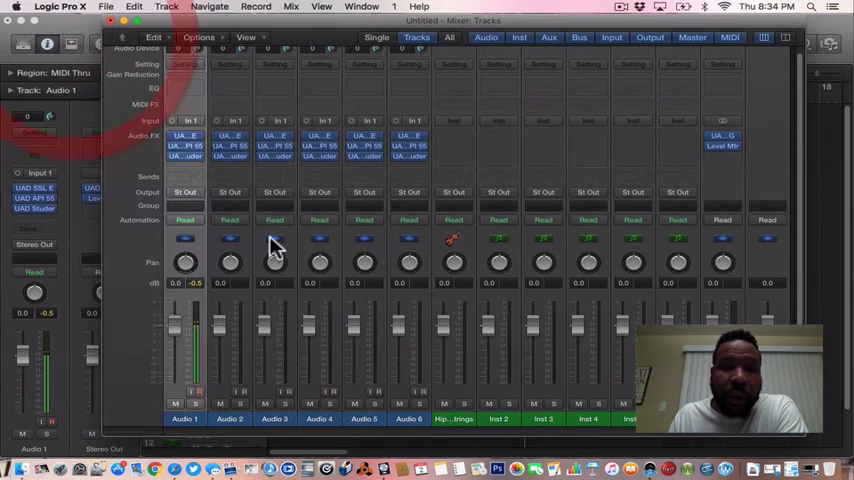
pyautogui.moveTo(192, 168)
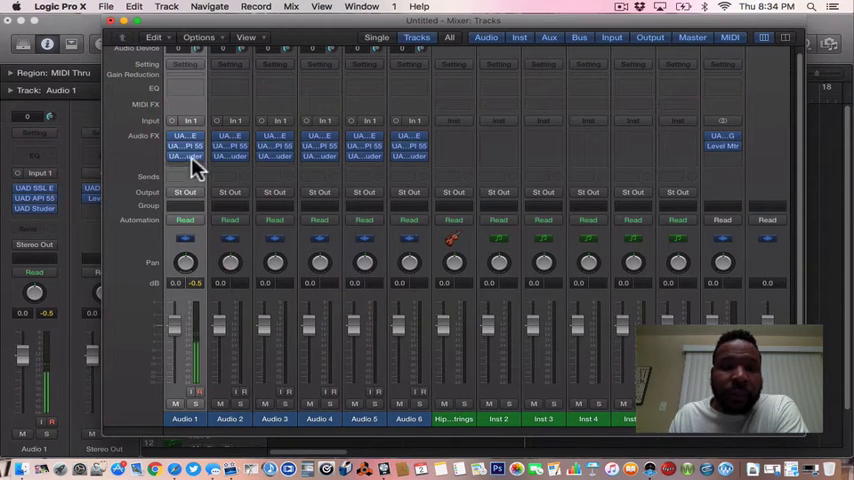
pyautogui.doubleClick(184, 144)
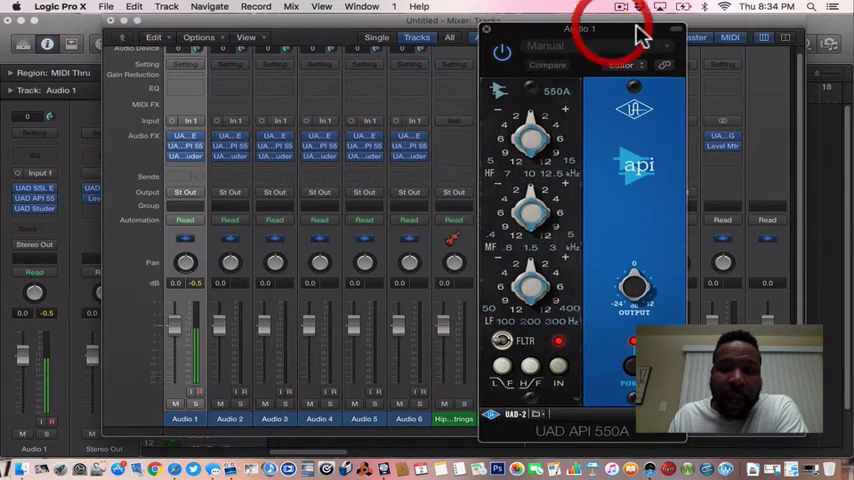
pyautogui.moveTo(650, 38)
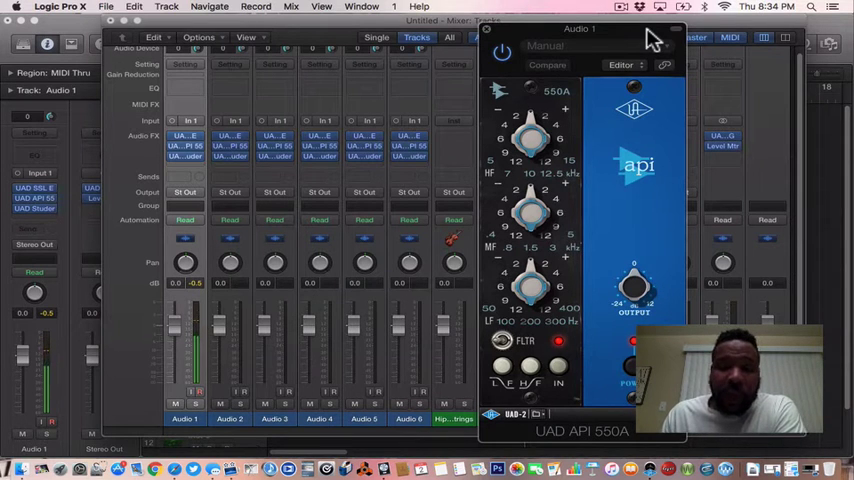
pyautogui.moveTo(670, 24)
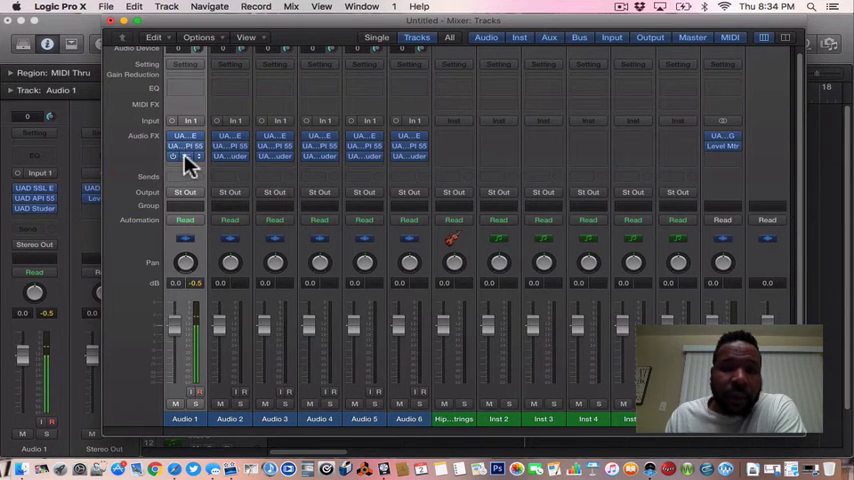
pyautogui.click(186, 146)
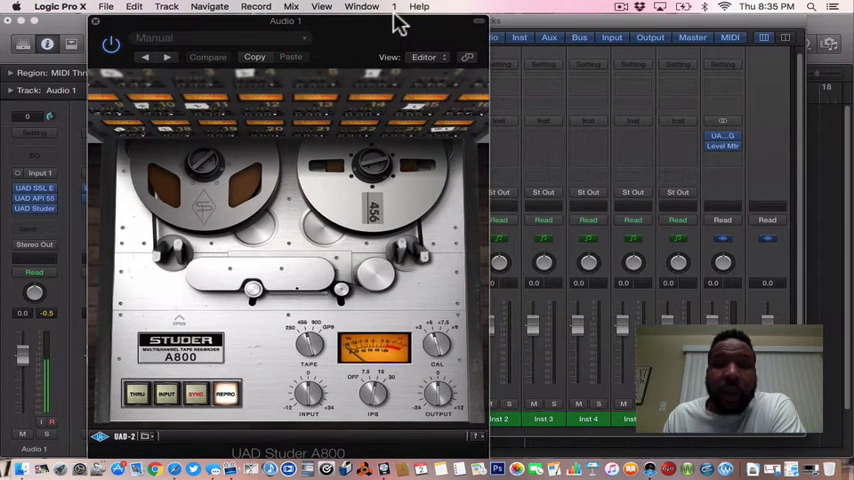
pyautogui.moveTo(504, 52)
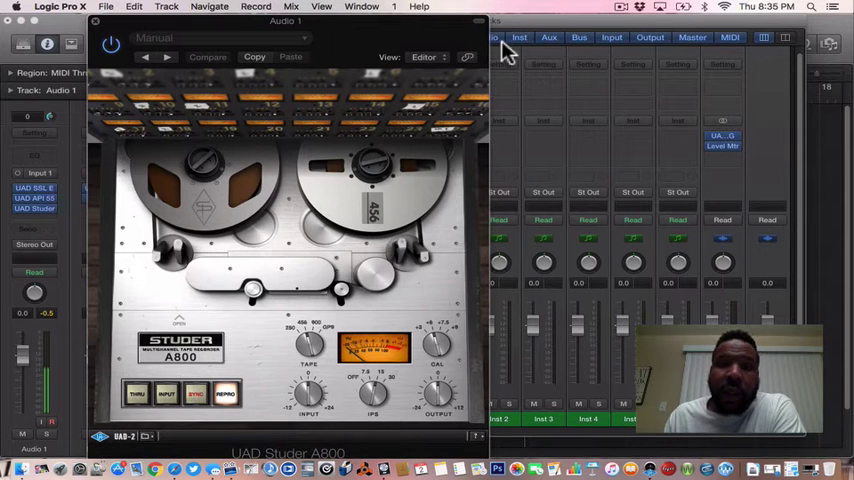
pyautogui.moveTo(474, 28)
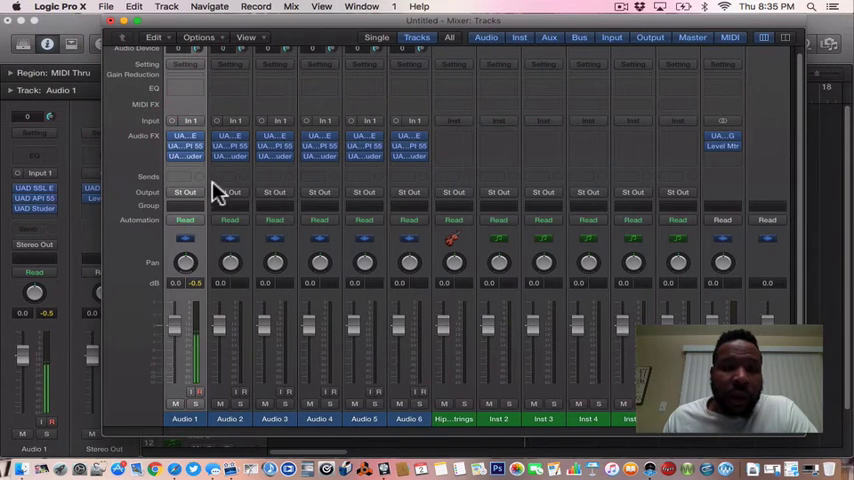
pyautogui.moveTo(402, 136)
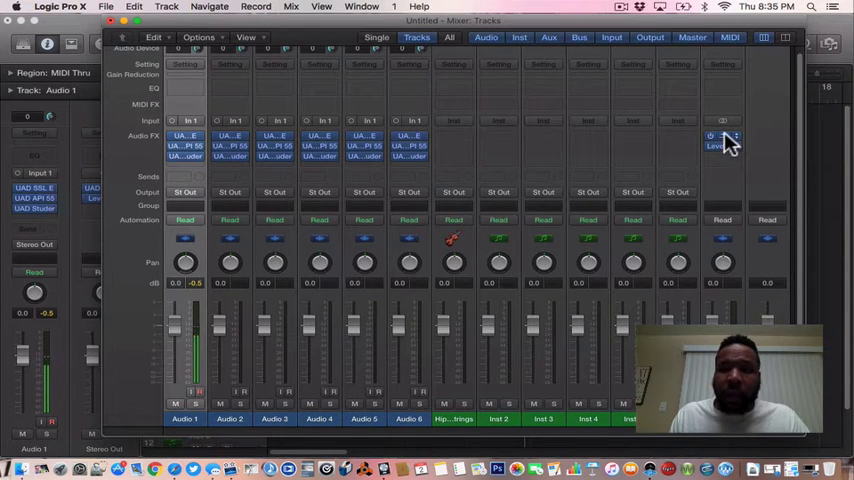
pyautogui.click(722, 144)
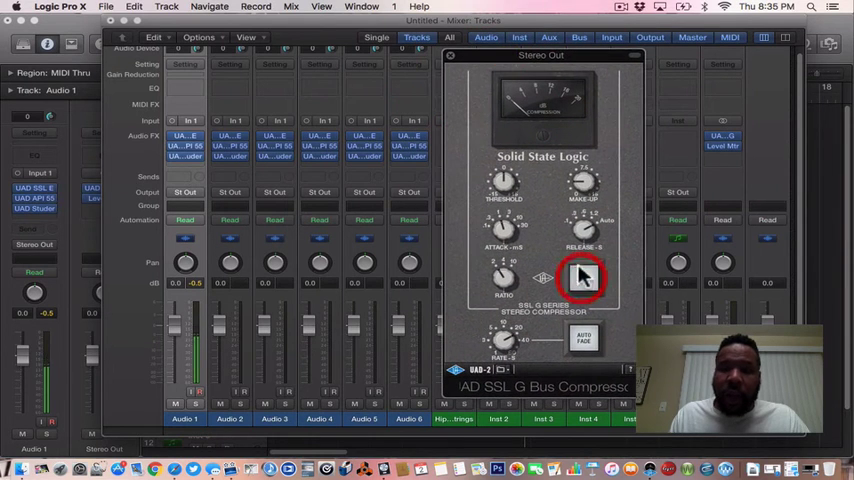
pyautogui.click(584, 276)
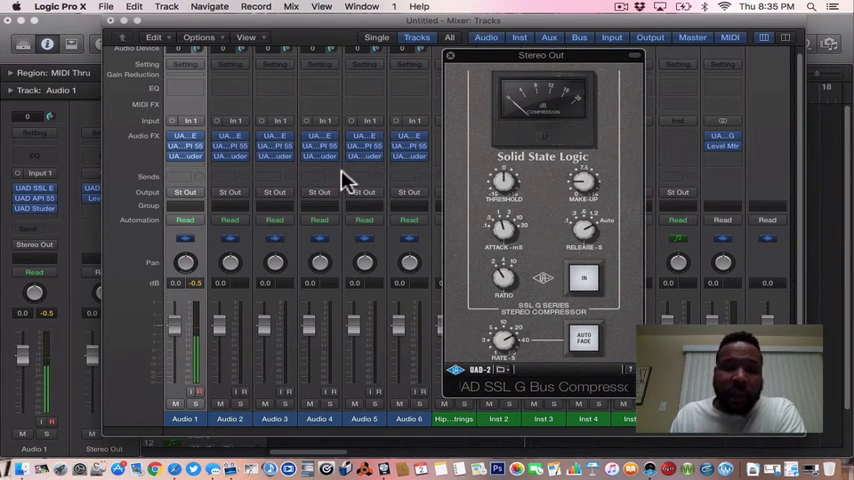
pyautogui.moveTo(400, 364)
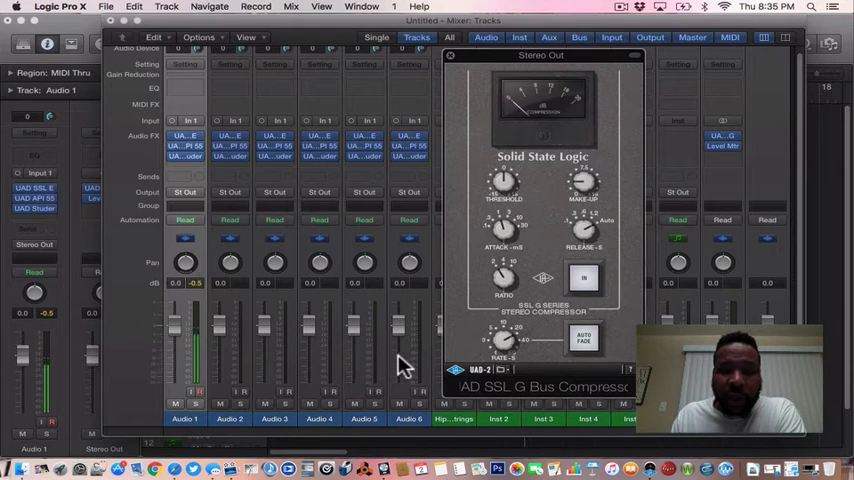
pyautogui.moveTo(540, 56); pyautogui.dragTo(616, 62)
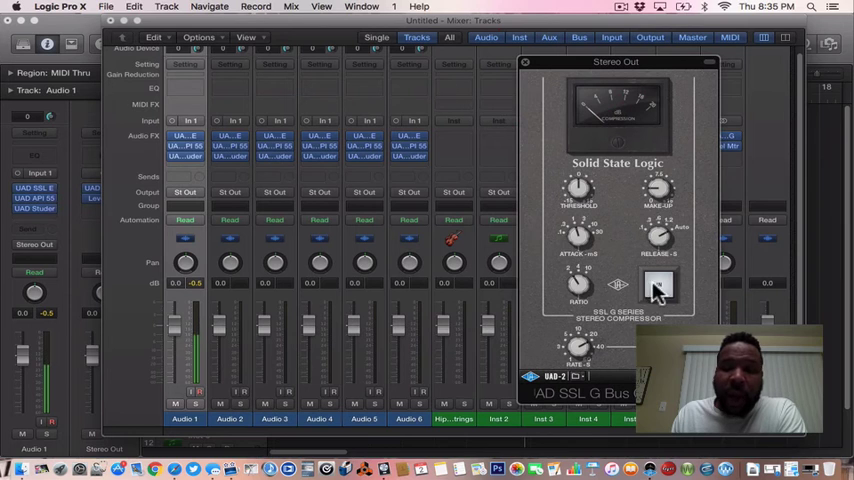
pyautogui.click(658, 288)
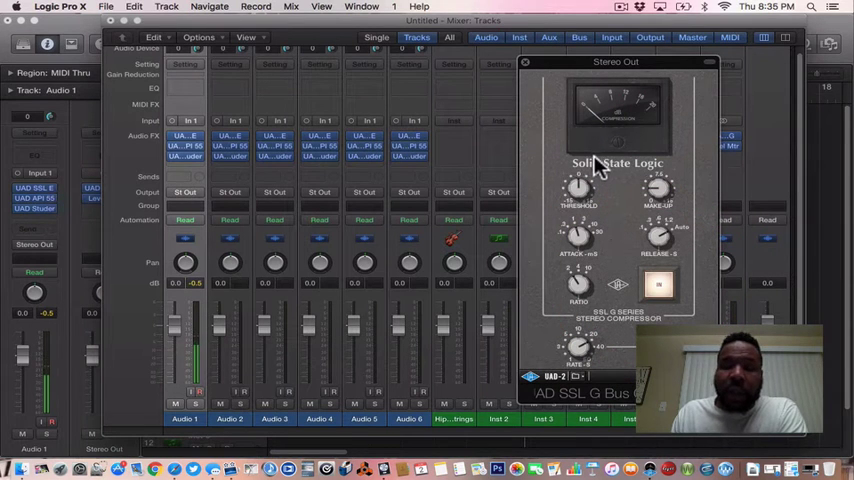
pyautogui.moveTo(710, 70)
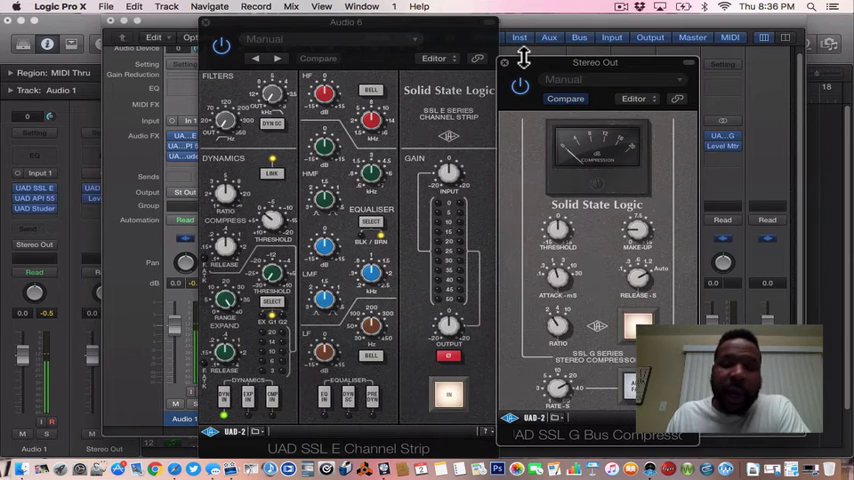
pyautogui.moveTo(490, 28)
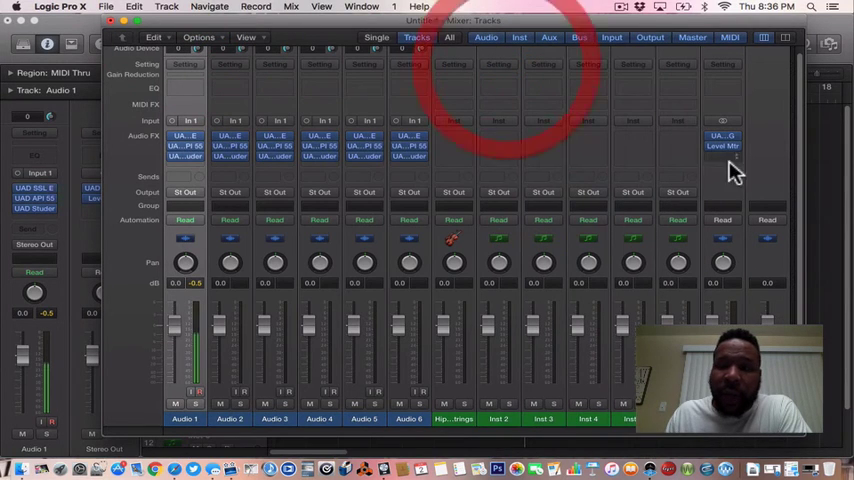
# - Set the Stereo Out Level Meter to show Peak & RMS levels
pyautogui.click(724, 144)
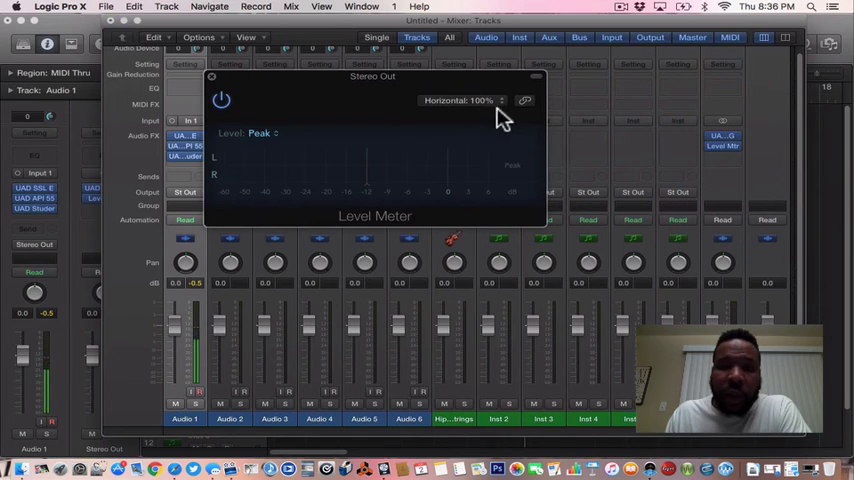
pyautogui.click(258, 132)
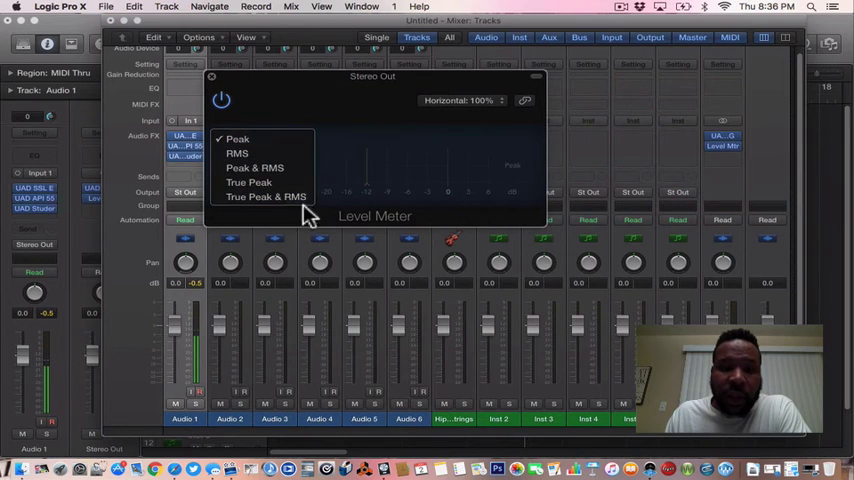
pyautogui.click(254, 168)
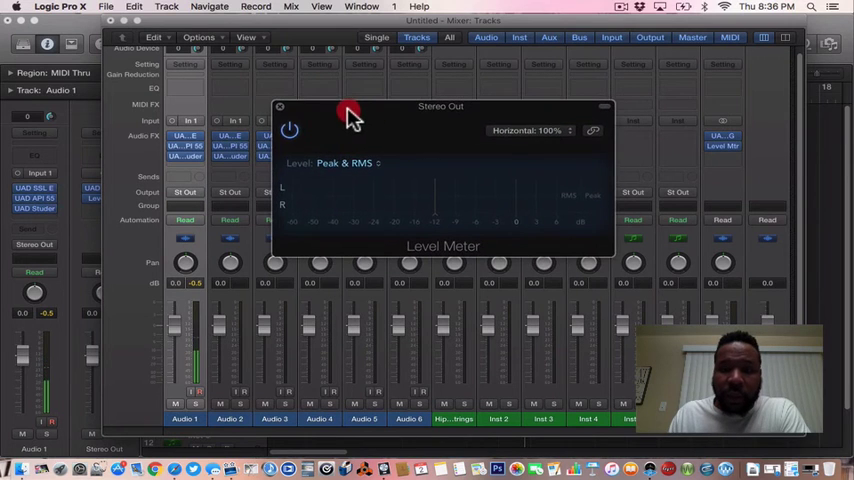
# - Try the Vertical layout, return to Horizontal, and close the Level Meter
pyautogui.click(530, 132)
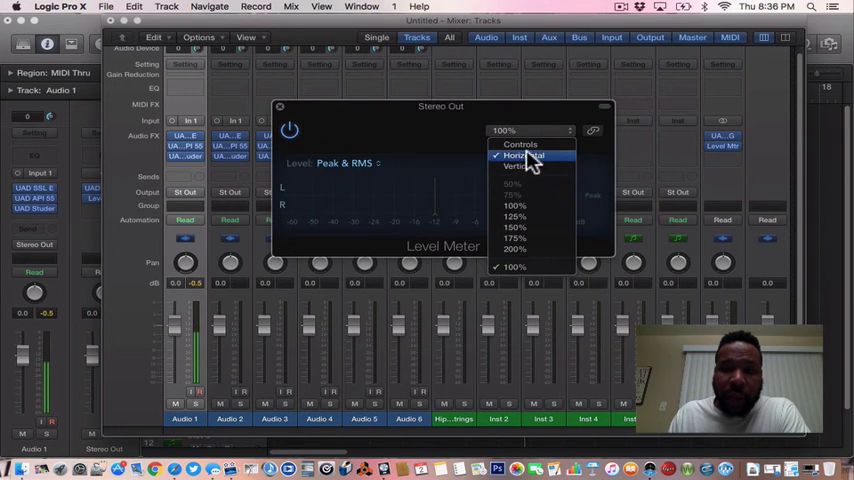
pyautogui.click(520, 166)
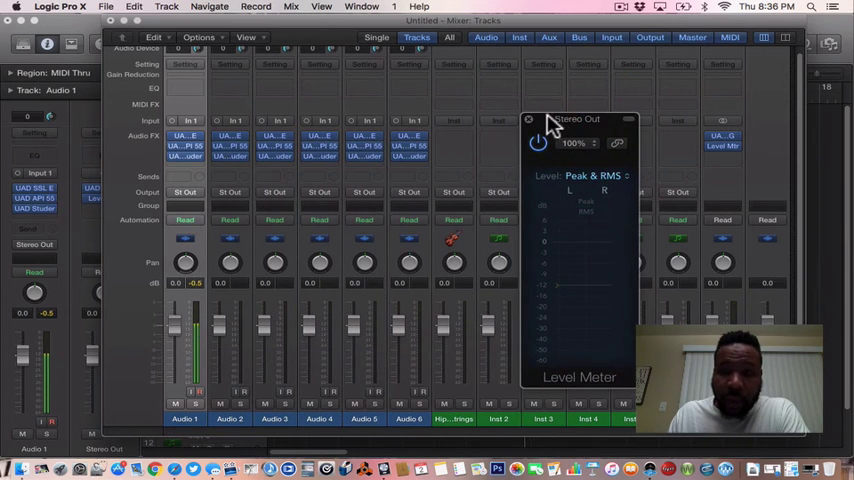
pyautogui.moveTo(604, 152)
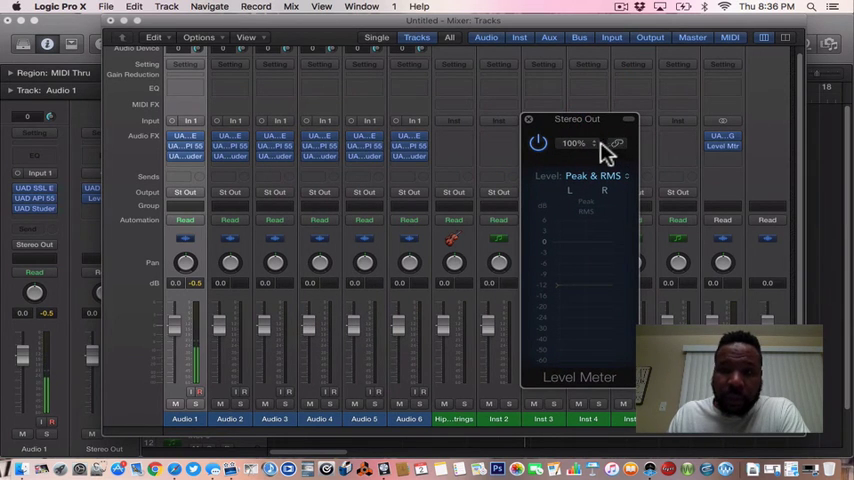
pyautogui.click(596, 144)
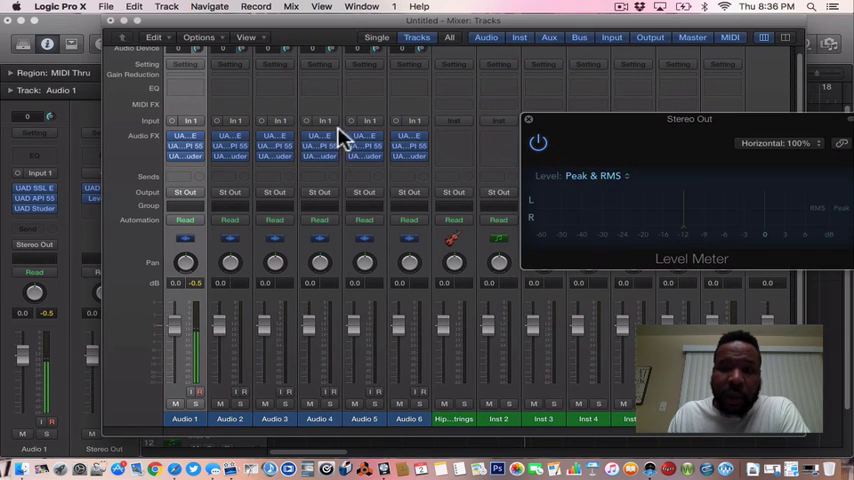
pyautogui.click(528, 120)
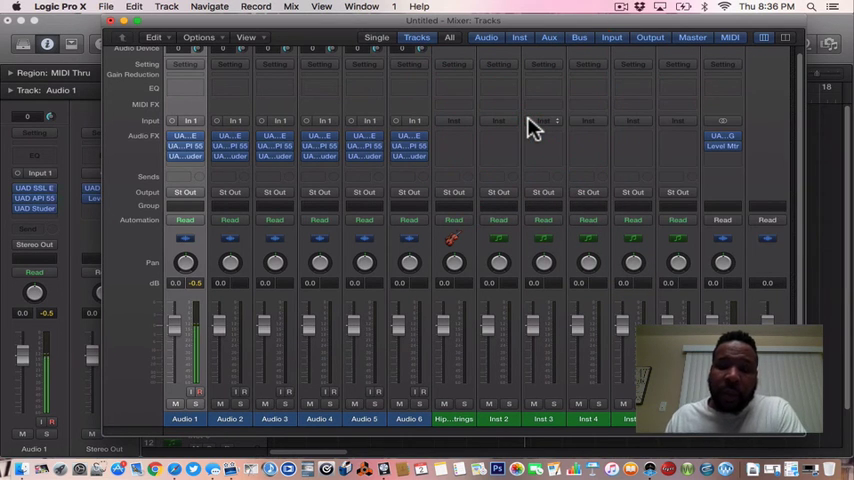